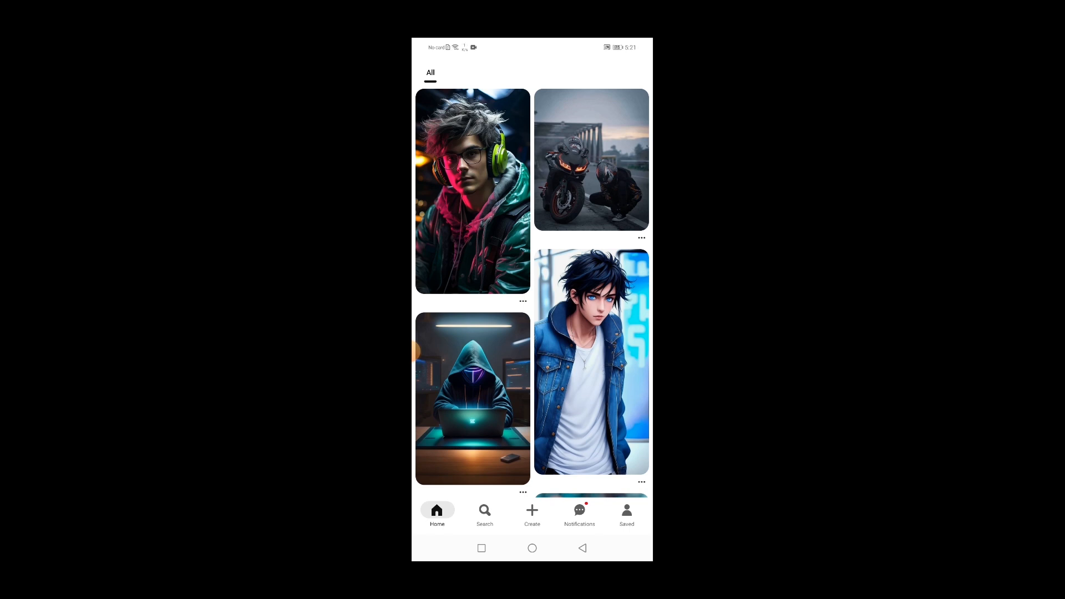
Search Pinterest for 'black and red gradient' and download the first gradient pin's image.
{"action": "left_click", "coordinate": [484, 513]}
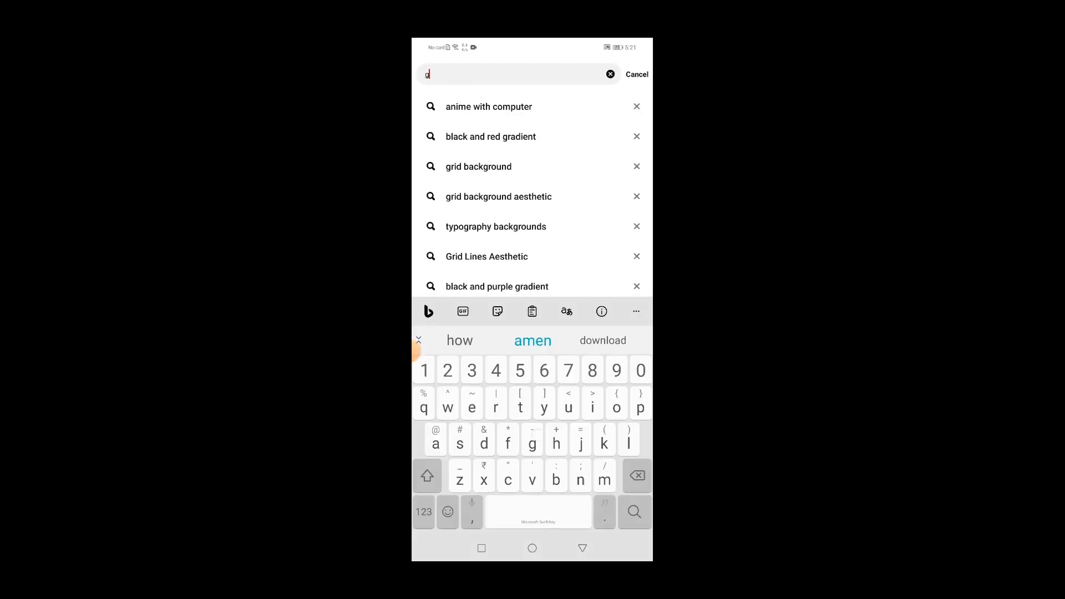
{"action": "left_click", "coordinate": [478, 166]}
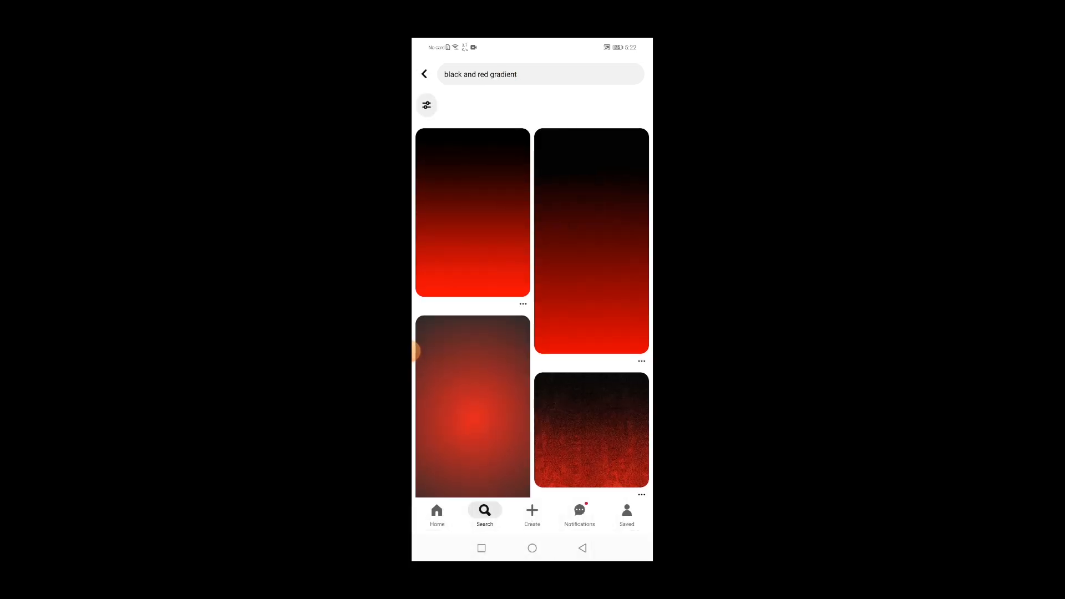
{"action": "left_click", "coordinate": [472, 212]}
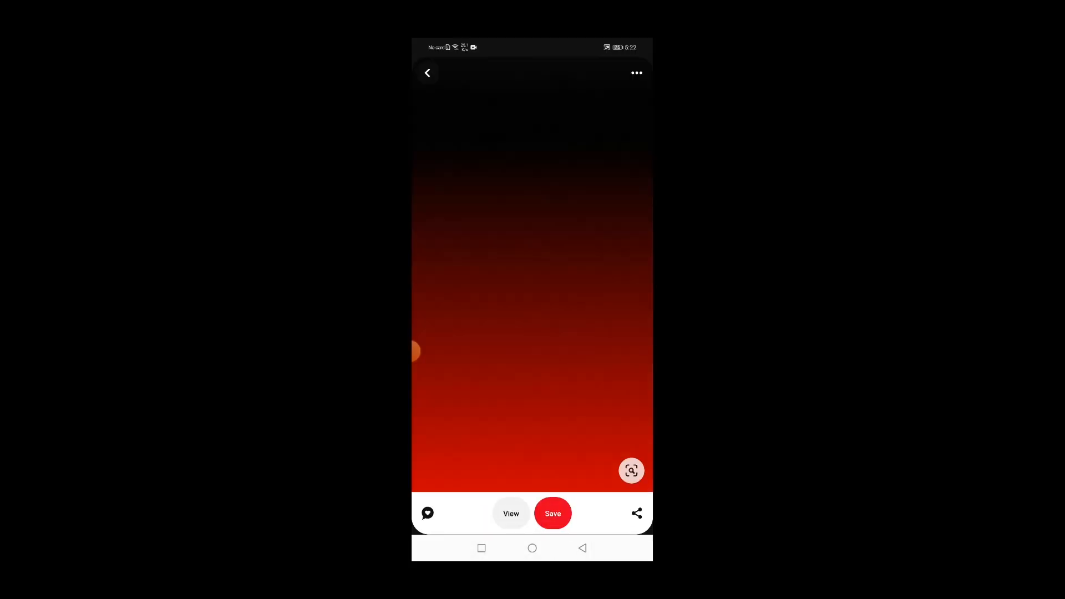
{"action": "left_click", "coordinate": [635, 72]}
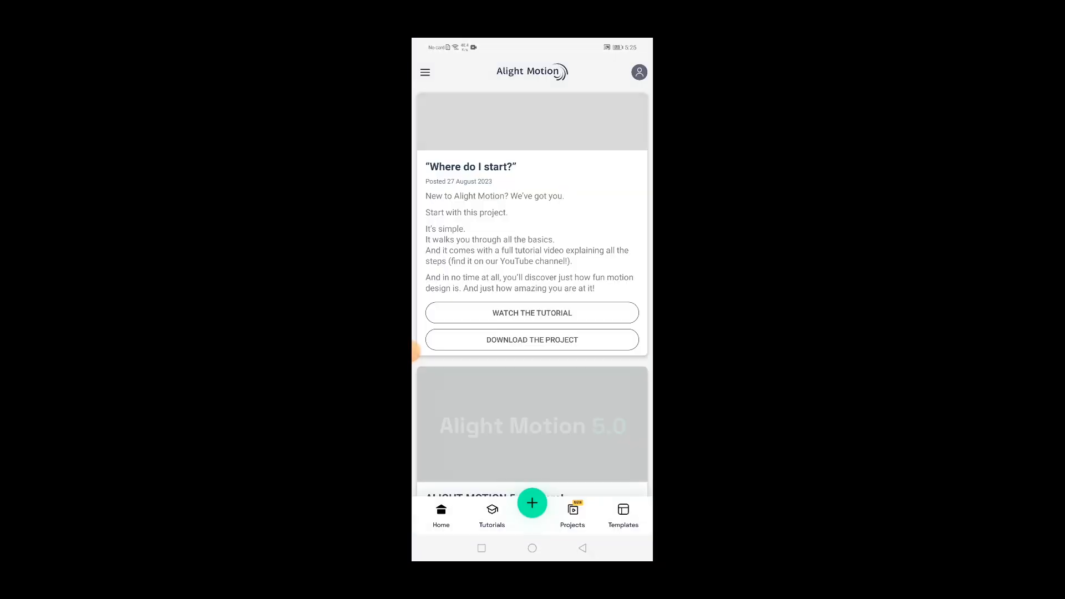
Create a new 9:16 project at 1080p, 30 fps with a transparent background.
{"action": "left_click", "coordinate": [532, 502]}
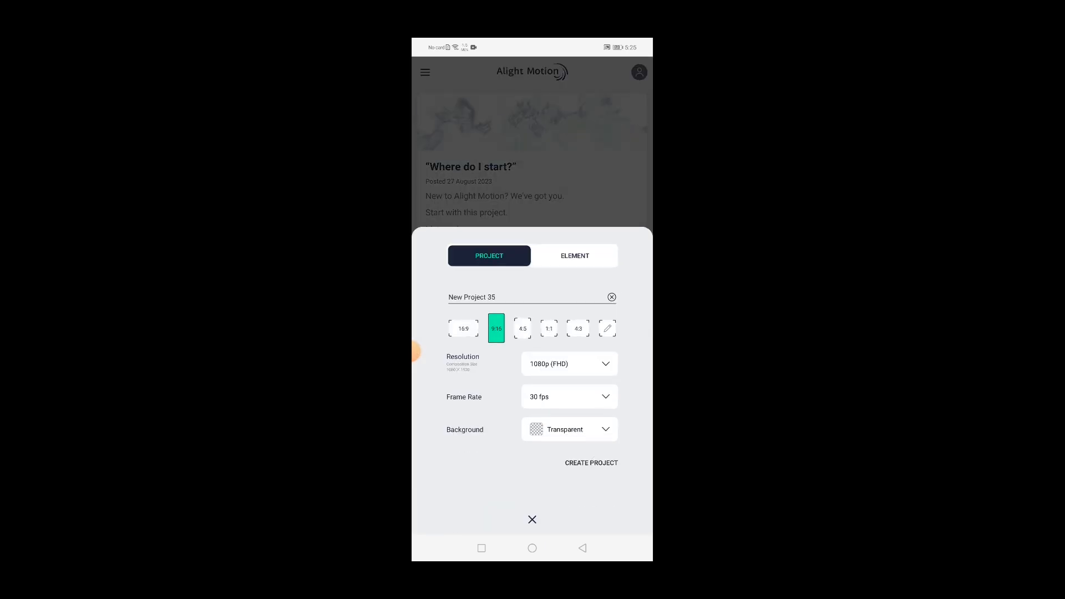
{"action": "left_click", "coordinate": [590, 463]}
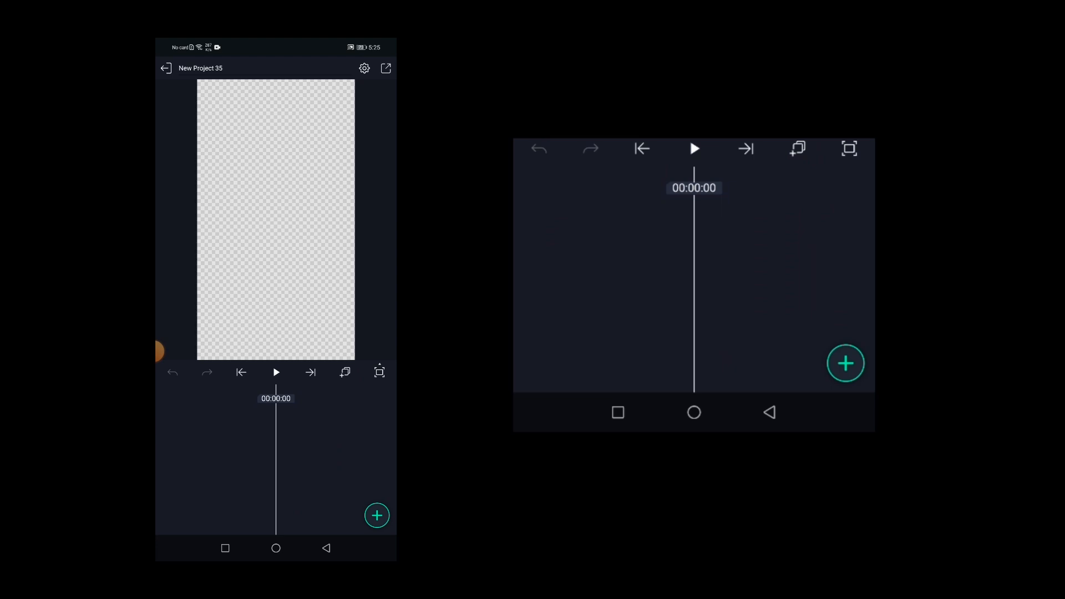
Add the grid image from the gallery as an Image & Video layer.
{"action": "left_click", "coordinate": [377, 515]}
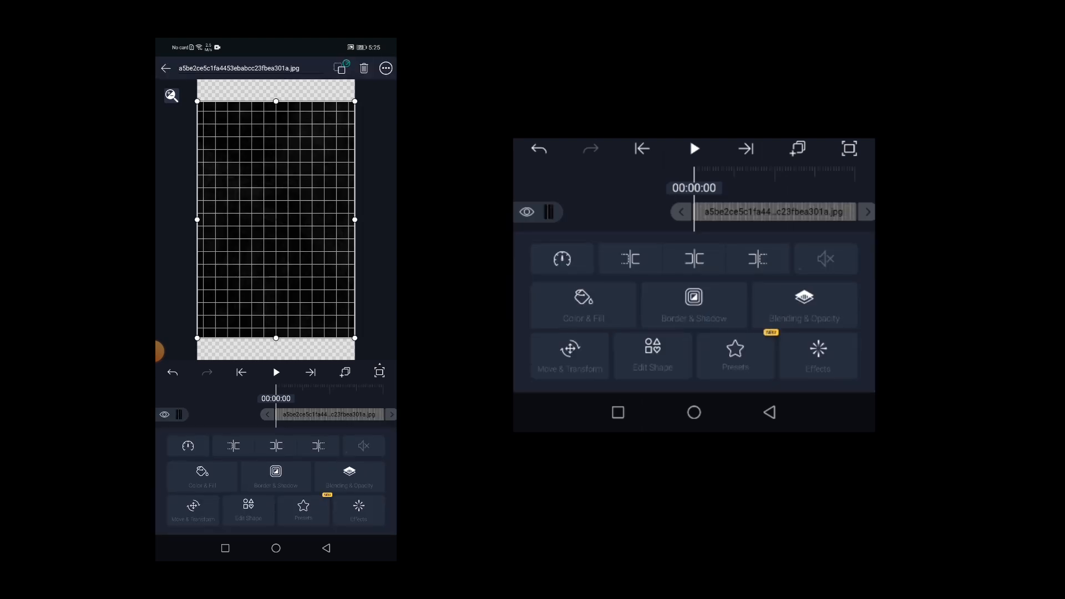
{"action": "left_click", "coordinate": [385, 68]}
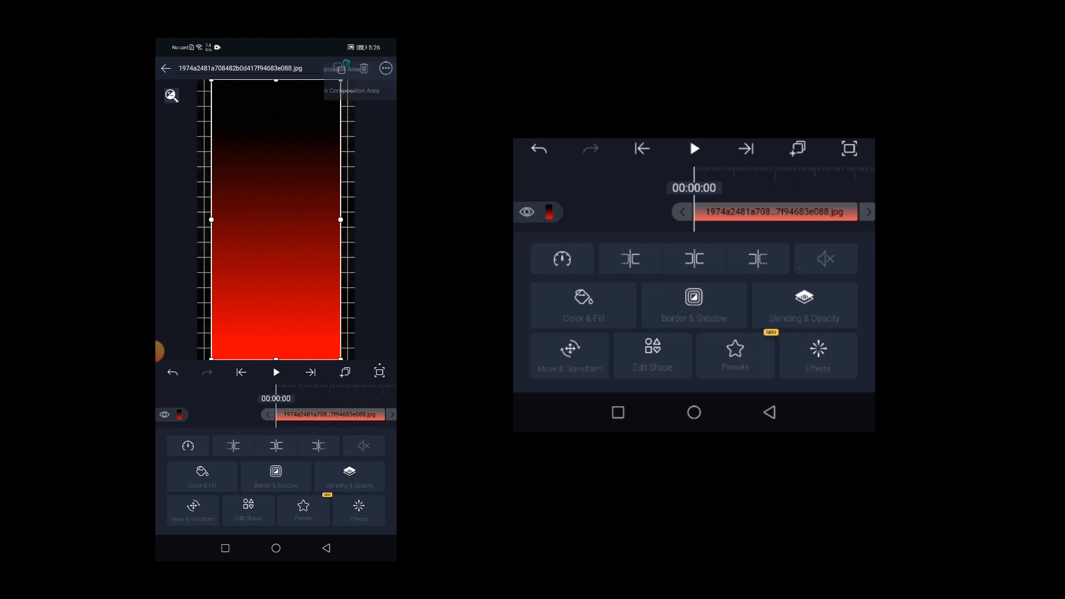
Fit the gradient to the composition area so it fills the frame behind the grid lines.
{"action": "left_click", "coordinate": [384, 68]}
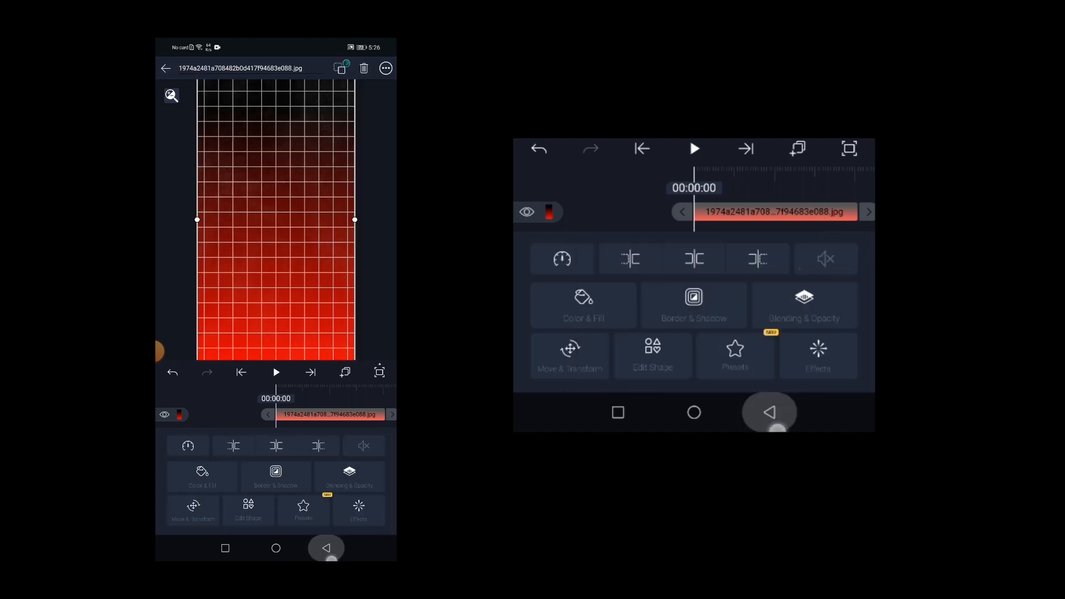
{"action": "left_click", "coordinate": [171, 67]}
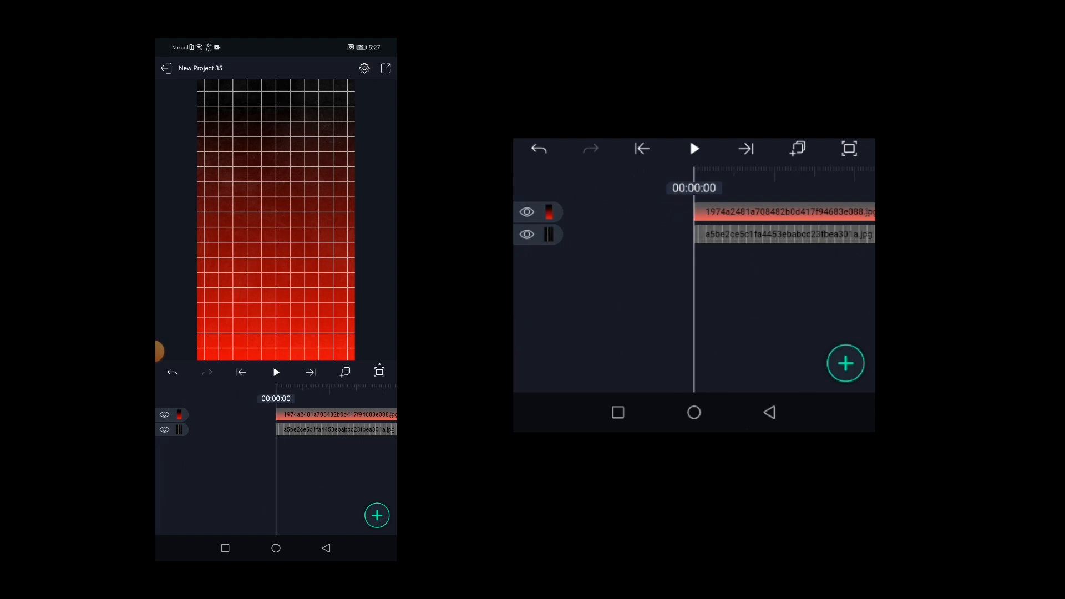
Select the grid layer and bring up its Move & Transform settings.
{"action": "left_click", "coordinate": [694, 149]}
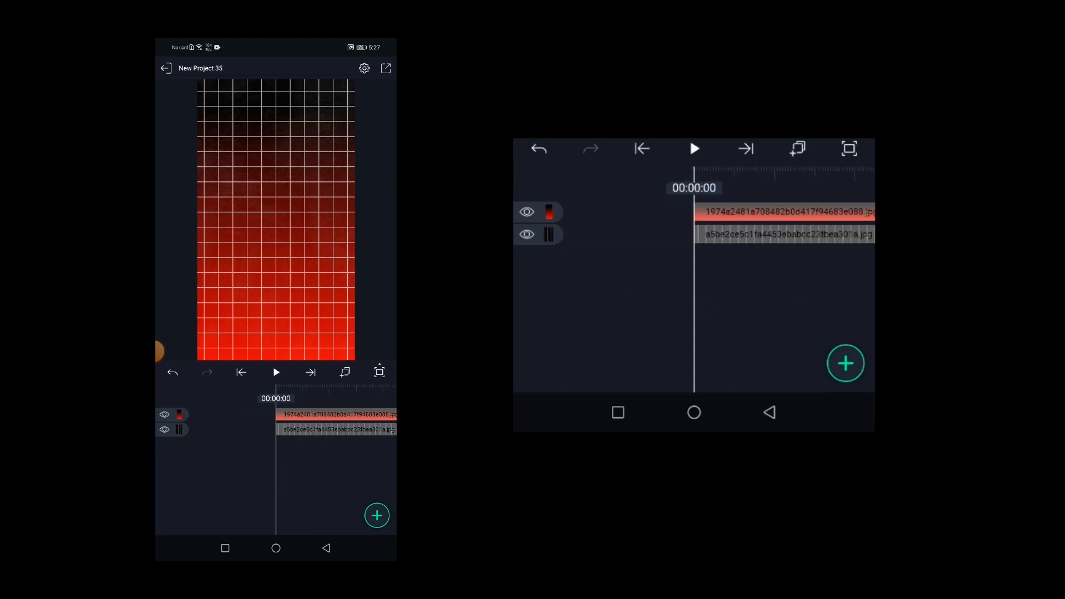
{"action": "left_click", "coordinate": [163, 414]}
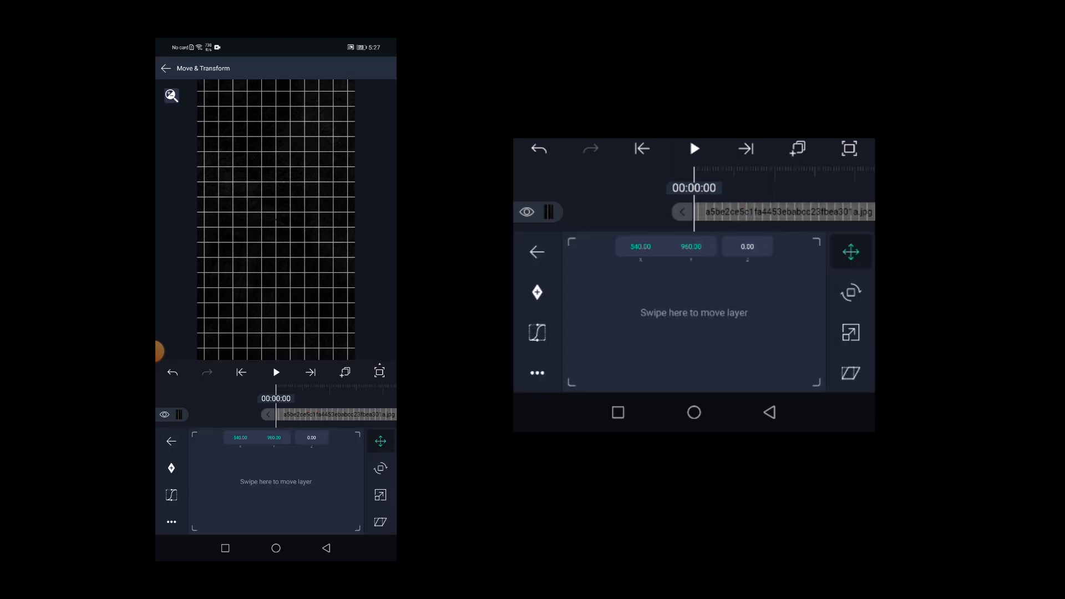
Scale the grid beyond the frame and keyframe its X position to slide sideways by 00:05.
{"action": "left_click", "coordinate": [850, 332]}
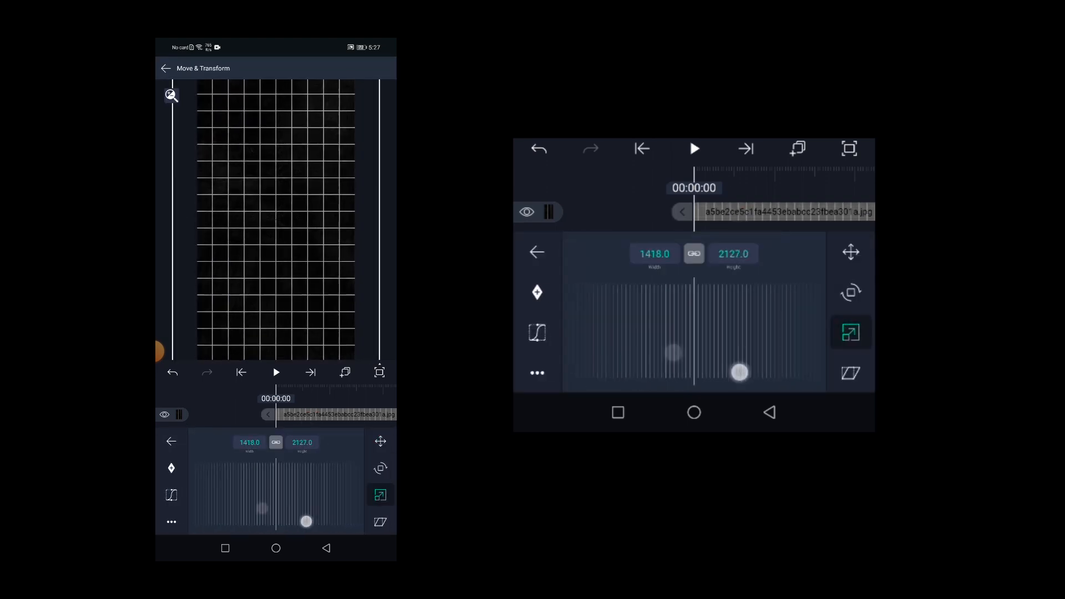
{"action": "left_click_drag", "start_coordinate": [739, 371], "coordinate": [746, 346]}
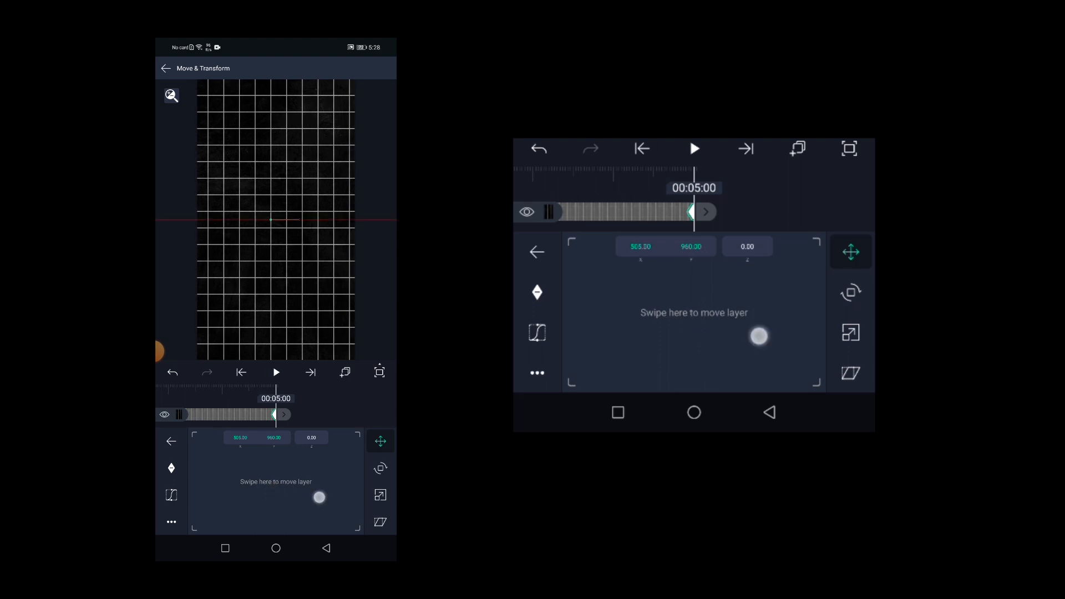
{"action": "left_click_drag", "start_coordinate": [759, 336], "coordinate": [720, 336]}
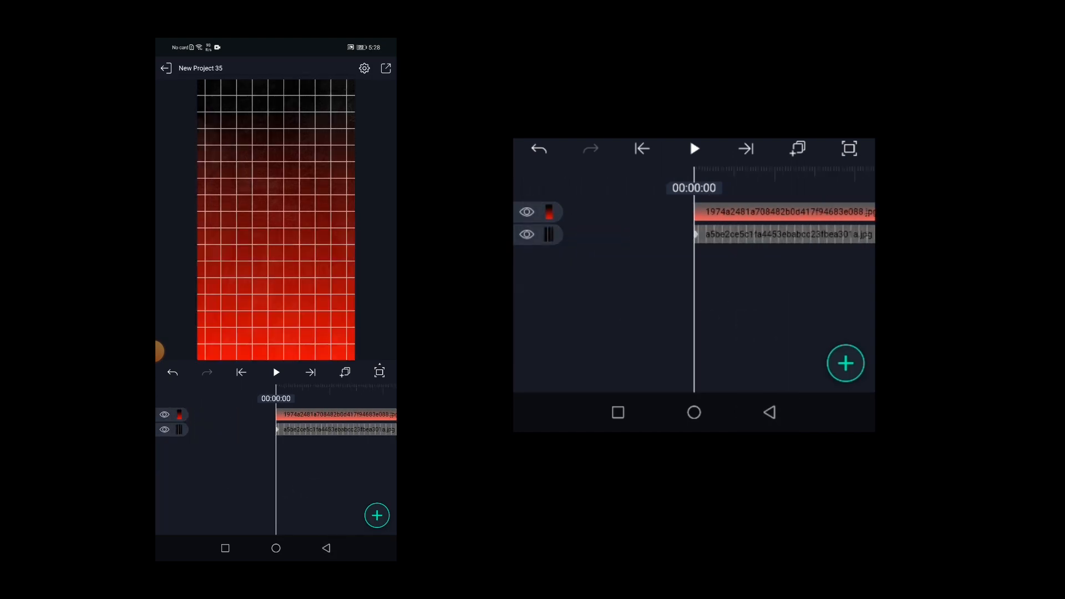
Export the project as an MP4 video and save it to the gallery.
{"action": "left_click", "coordinate": [694, 148]}
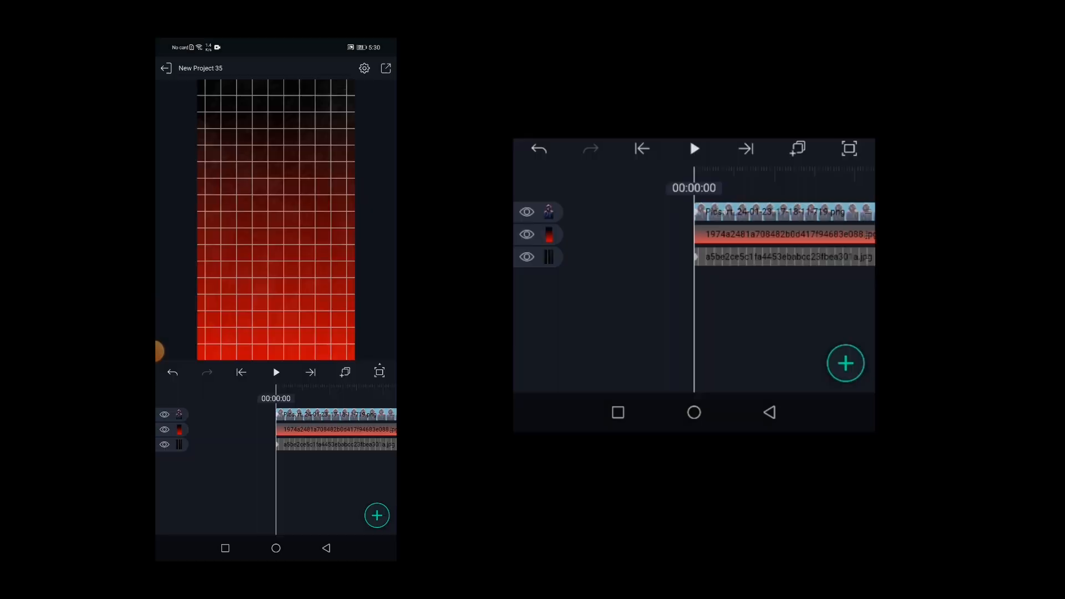
{"action": "left_click", "coordinate": [386, 68]}
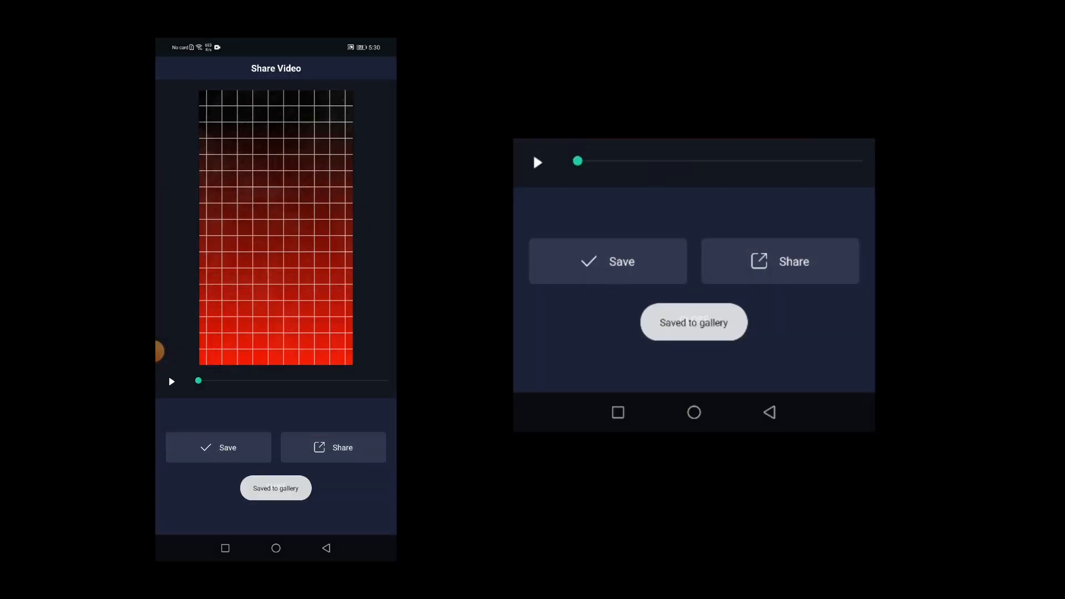